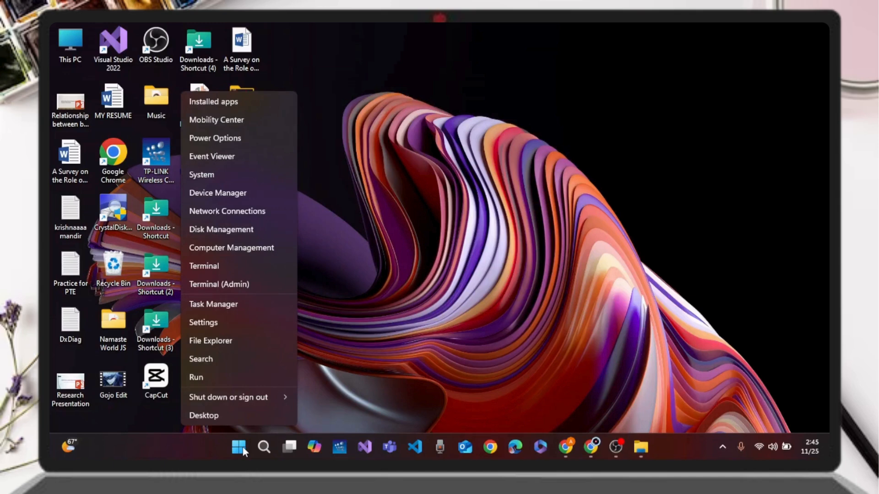
mouse_move(427, 294)
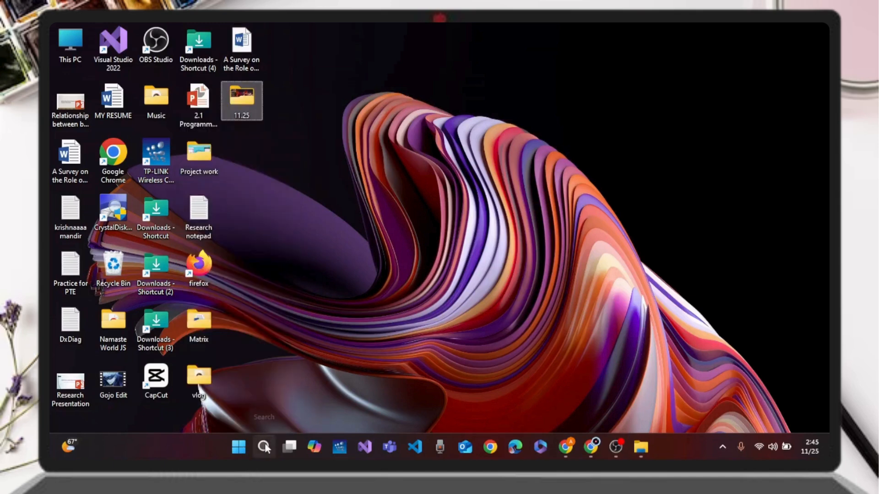
Launch Control Panel from the Recent list in Windows search.
left_click(263, 447)
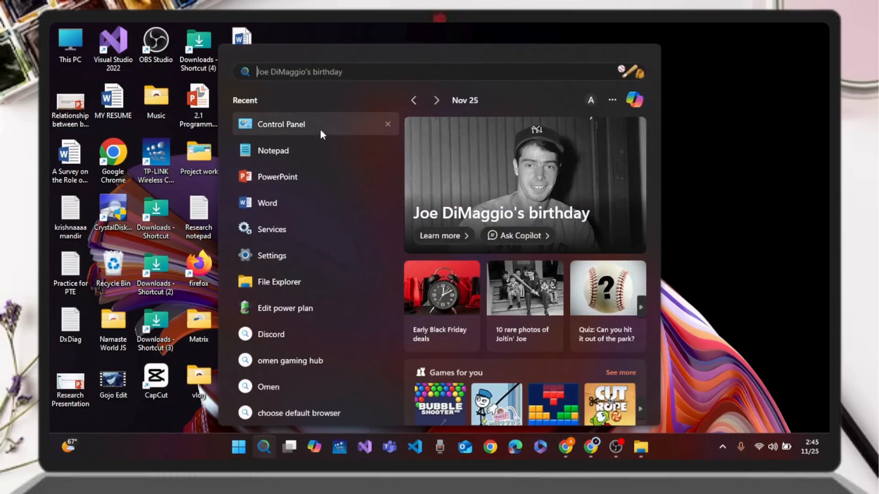
left_click(281, 125)
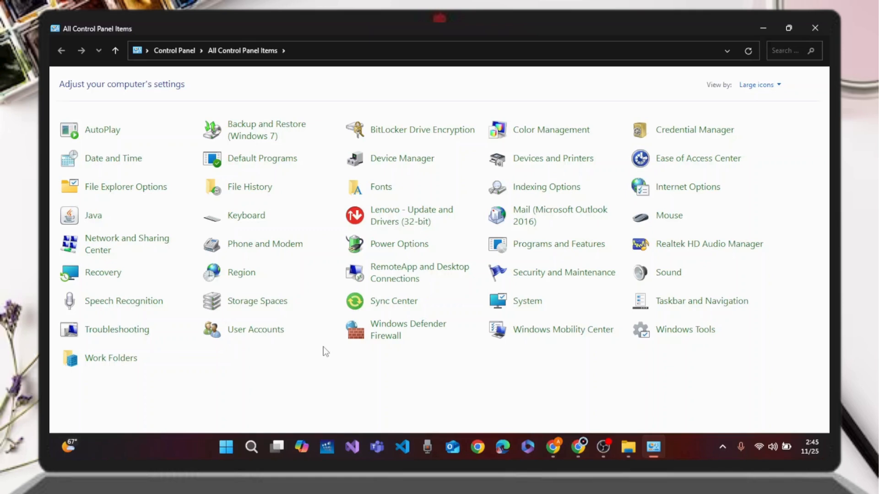
mouse_move(143, 190)
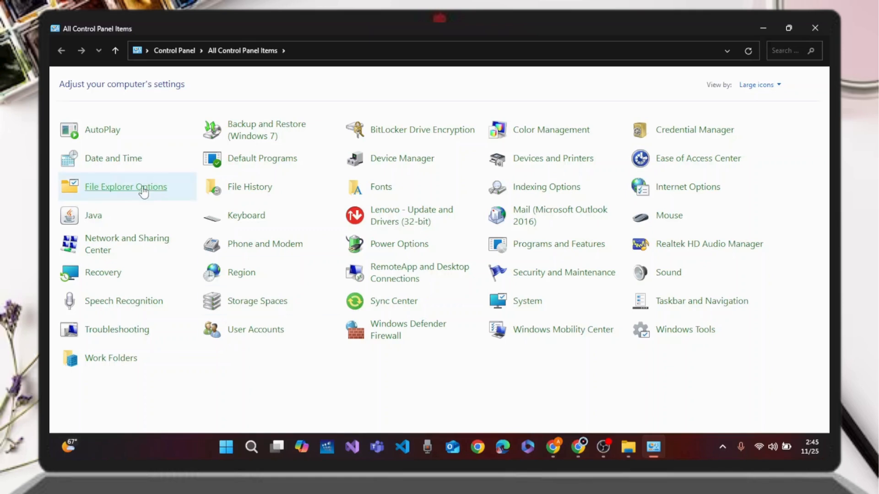
mouse_move(142, 192)
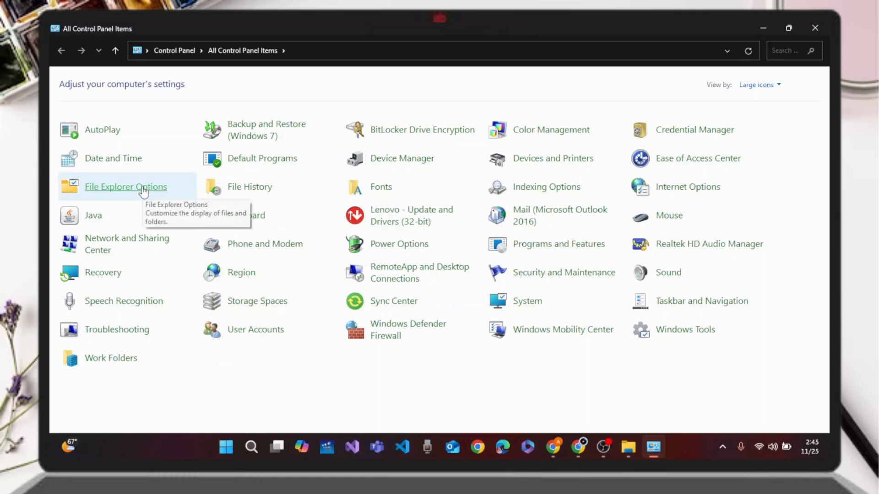
Open File Explorer Options from the All Control Panel Items list.
left_click(125, 186)
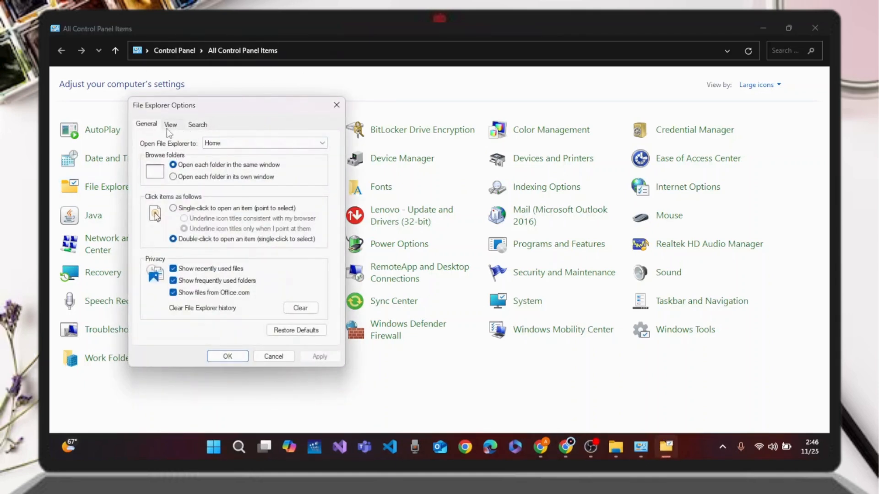
On the View tab, uncheck Hide empty drives in Advanced settings.
left_click(170, 124)
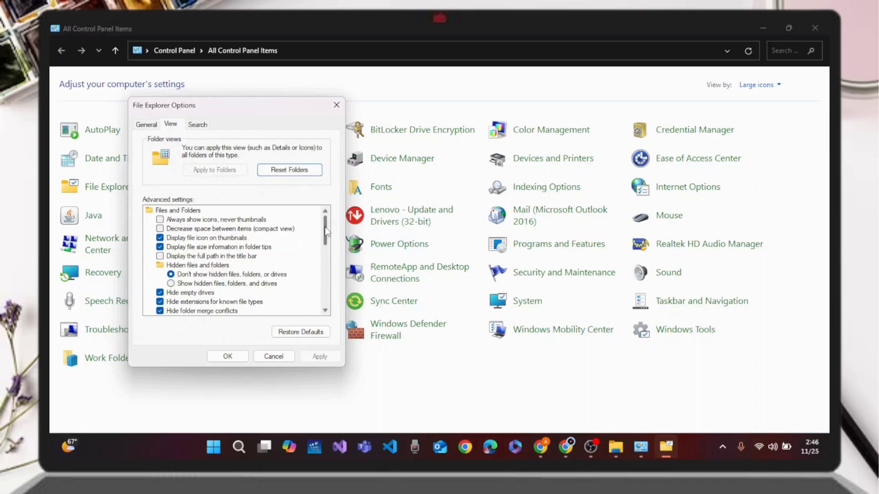
scroll("down", 3)
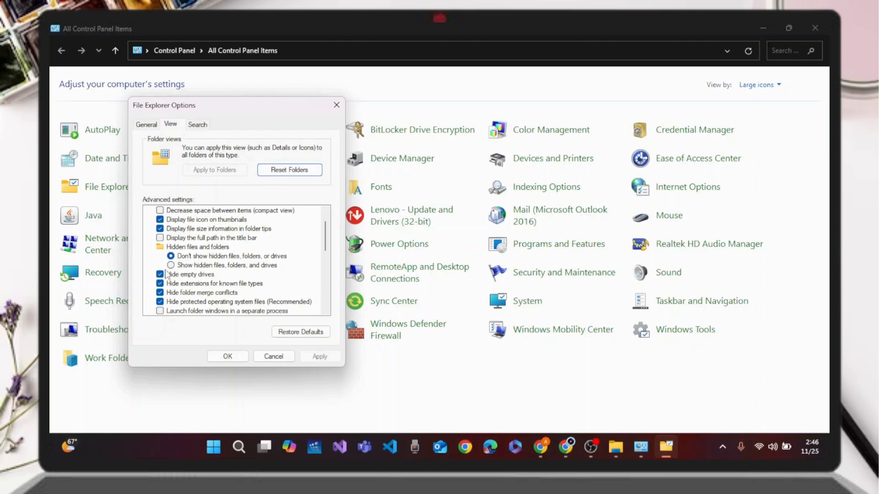
left_click(160, 274)
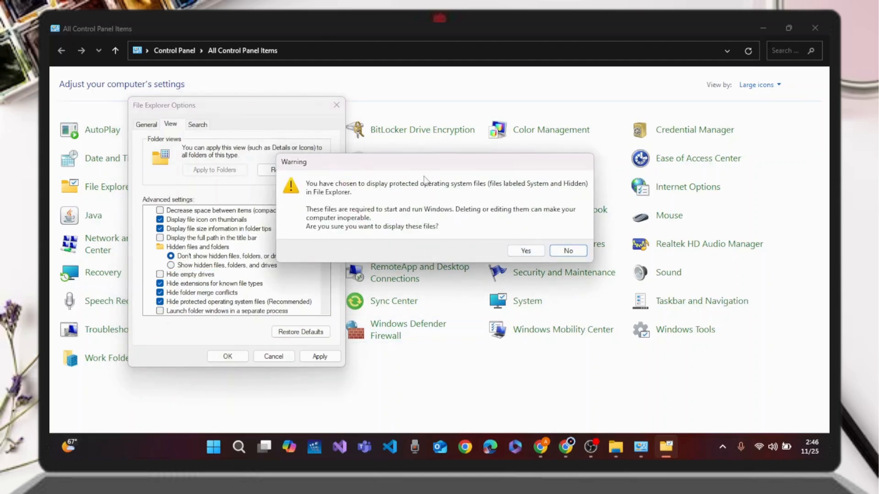
mouse_move(486, 207)
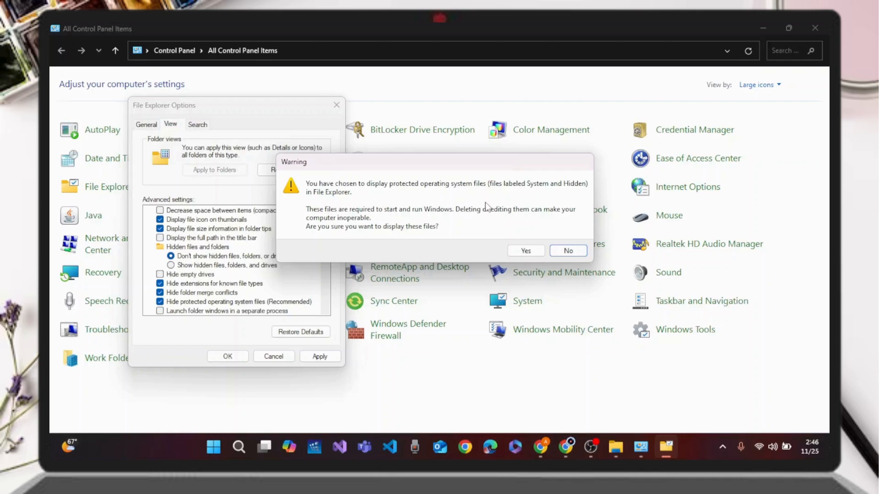
mouse_move(523, 221)
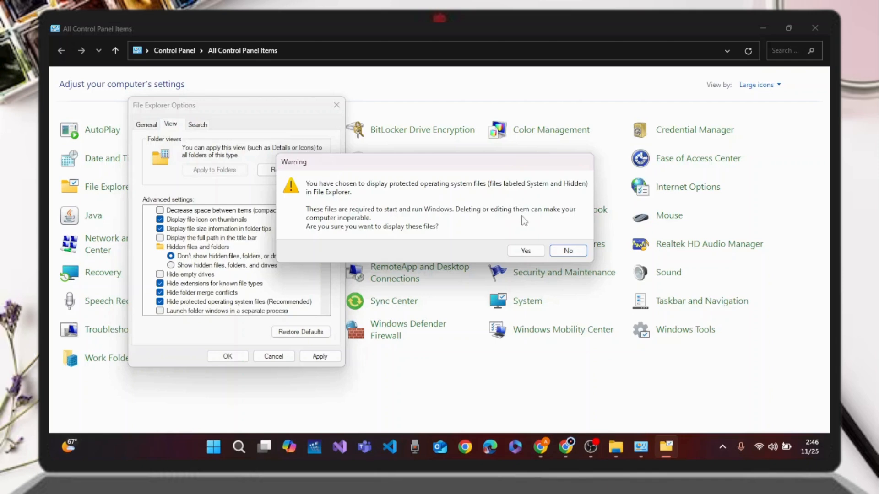
mouse_move(511, 225)
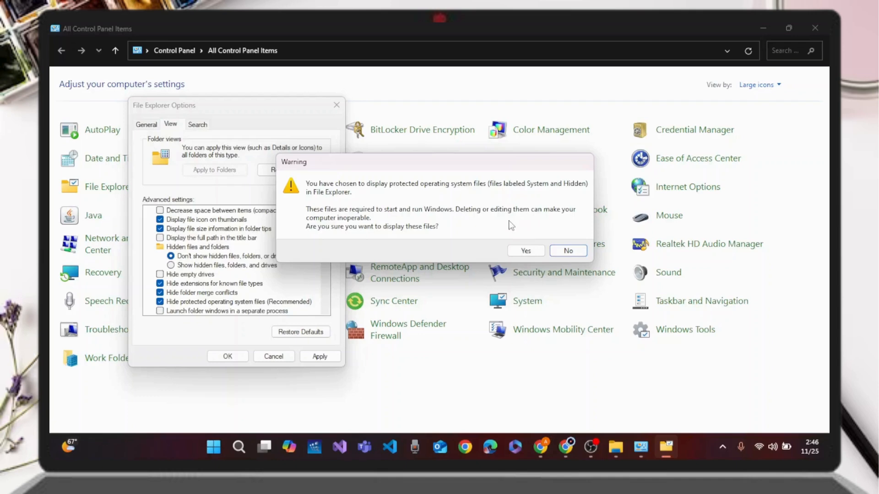
mouse_move(580, 244)
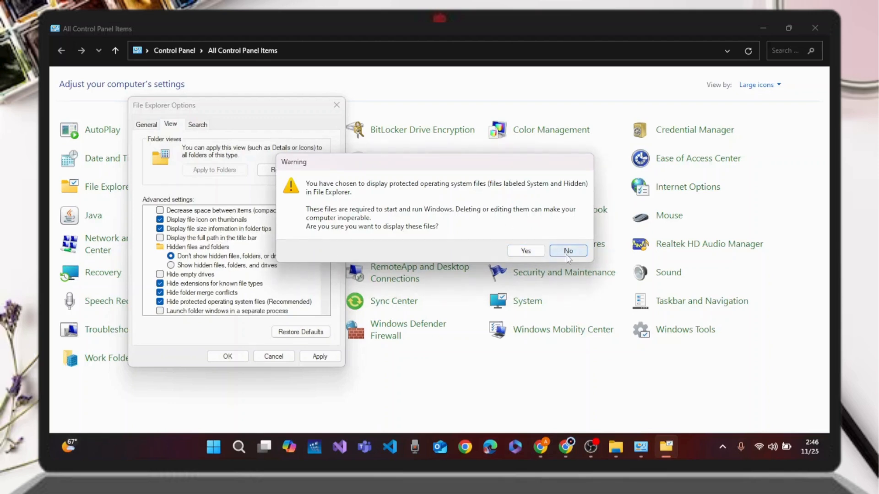
Answer No to the warning, keeping protected operating system files hidden.
left_click(568, 251)
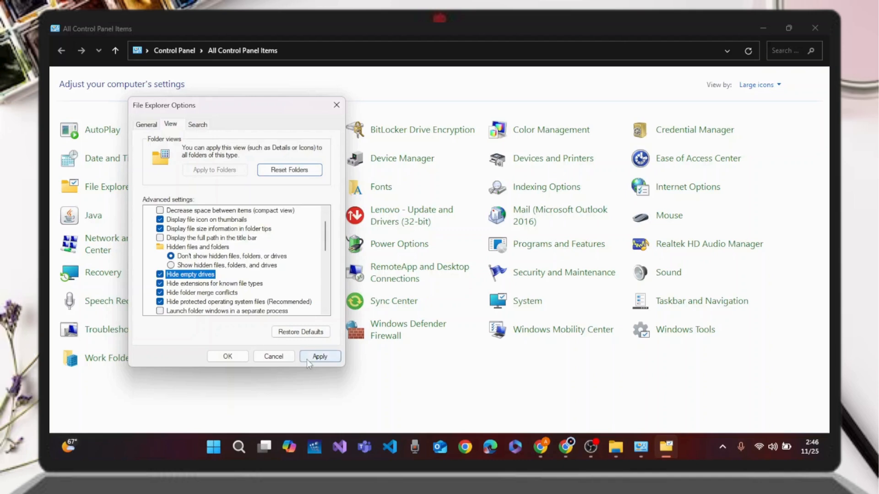
Apply the File Explorer Options view settings.
left_click(320, 357)
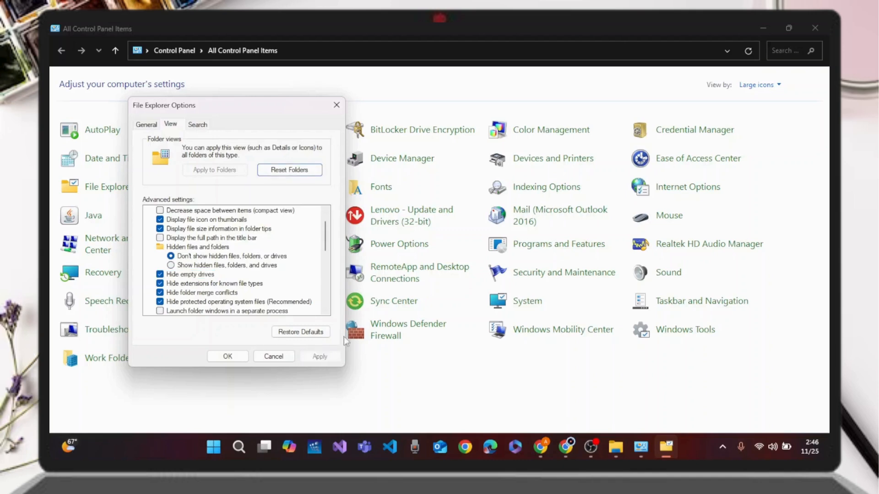
mouse_move(362, 363)
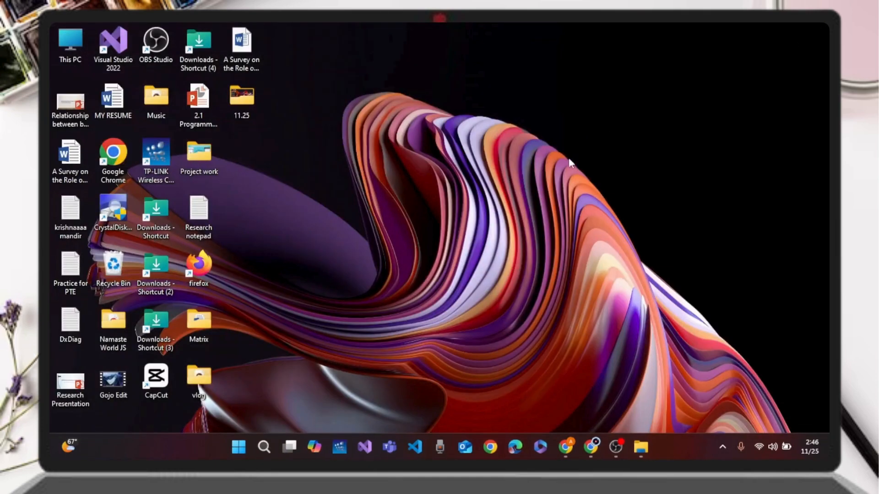
mouse_move(561, 171)
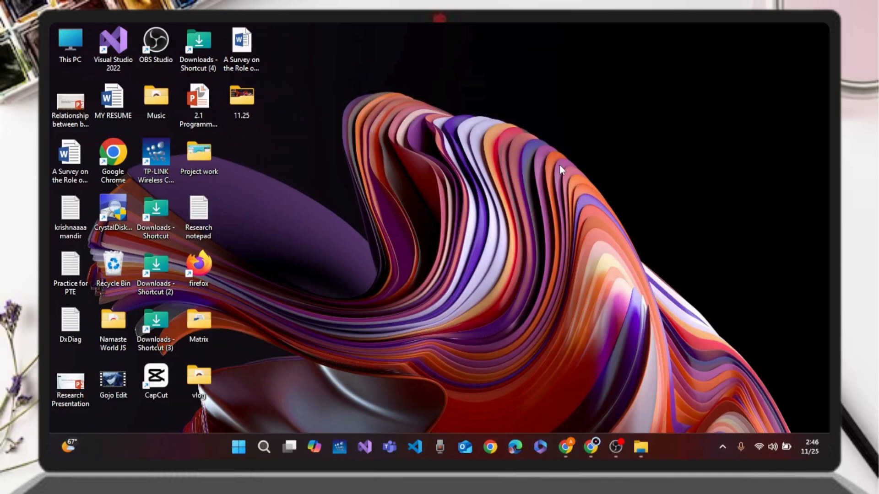